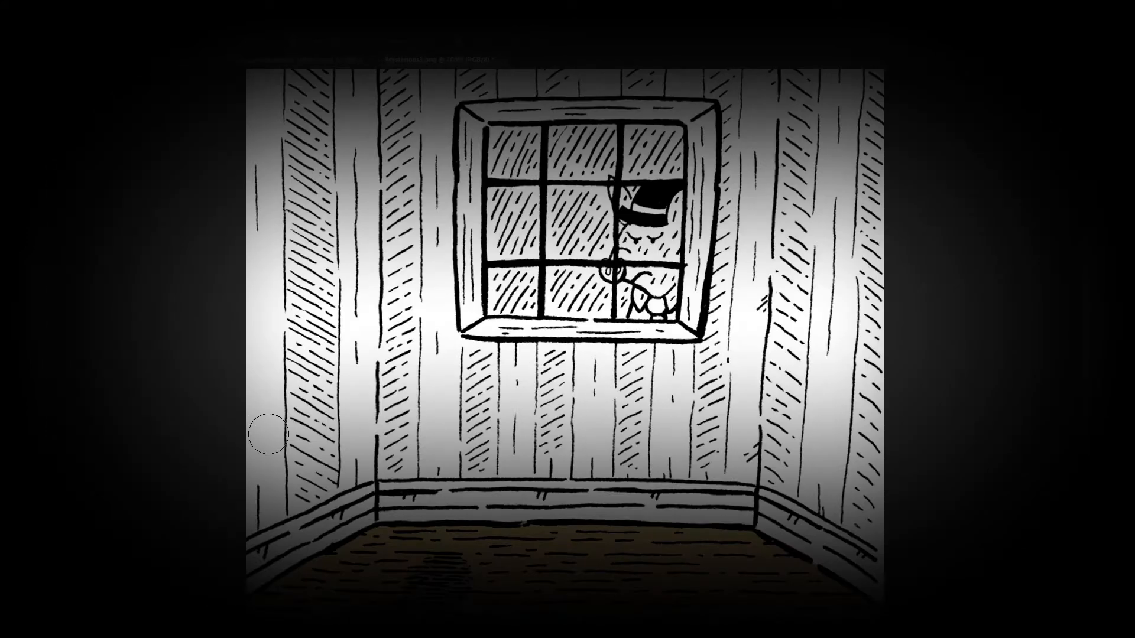
mouse_move(769, 212)
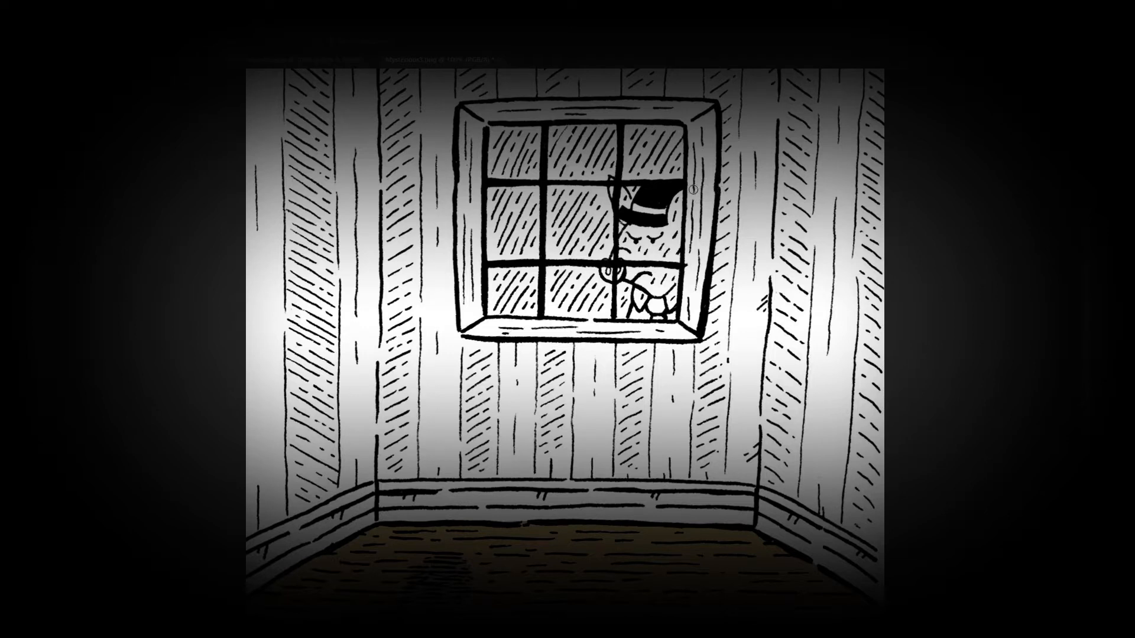
mouse_move(425, 141)
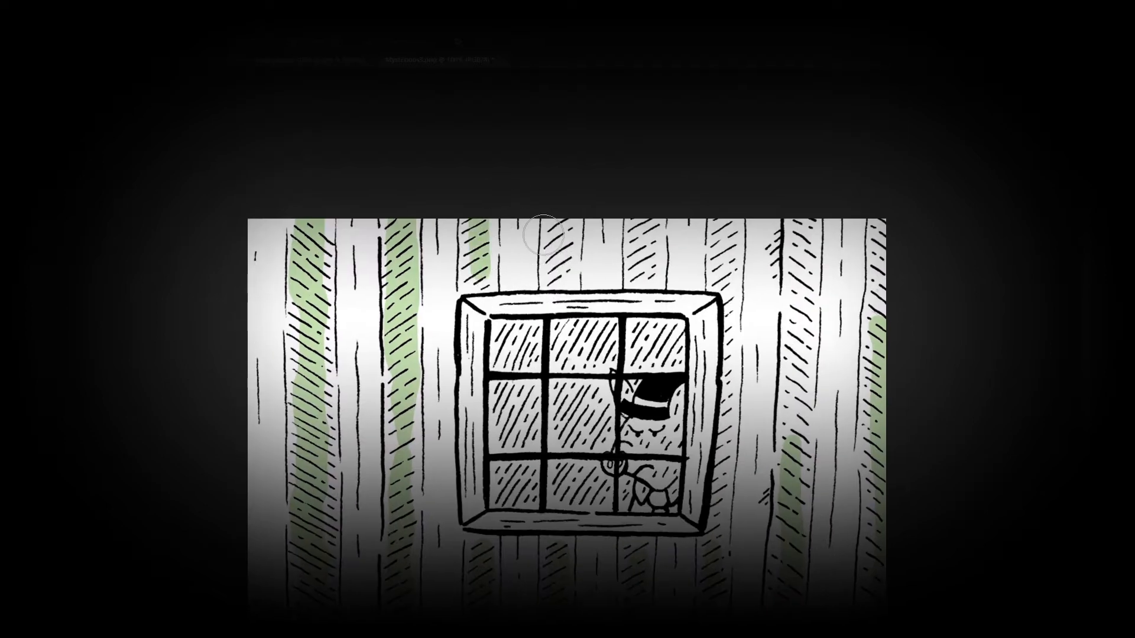
mouse_move(809, 411)
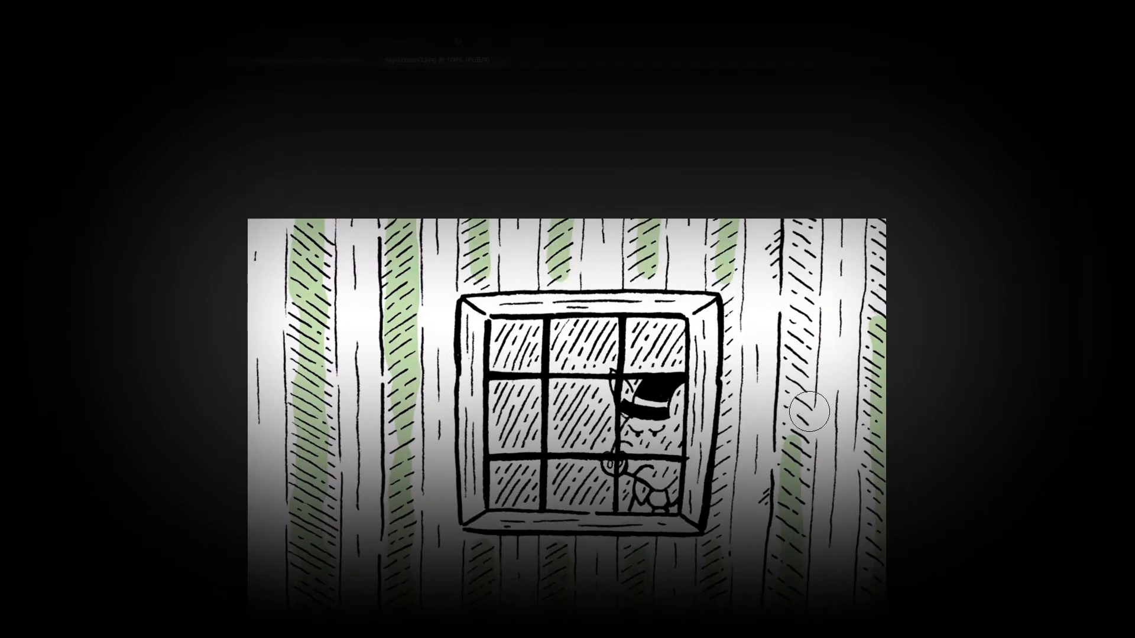
mouse_move(832, 317)
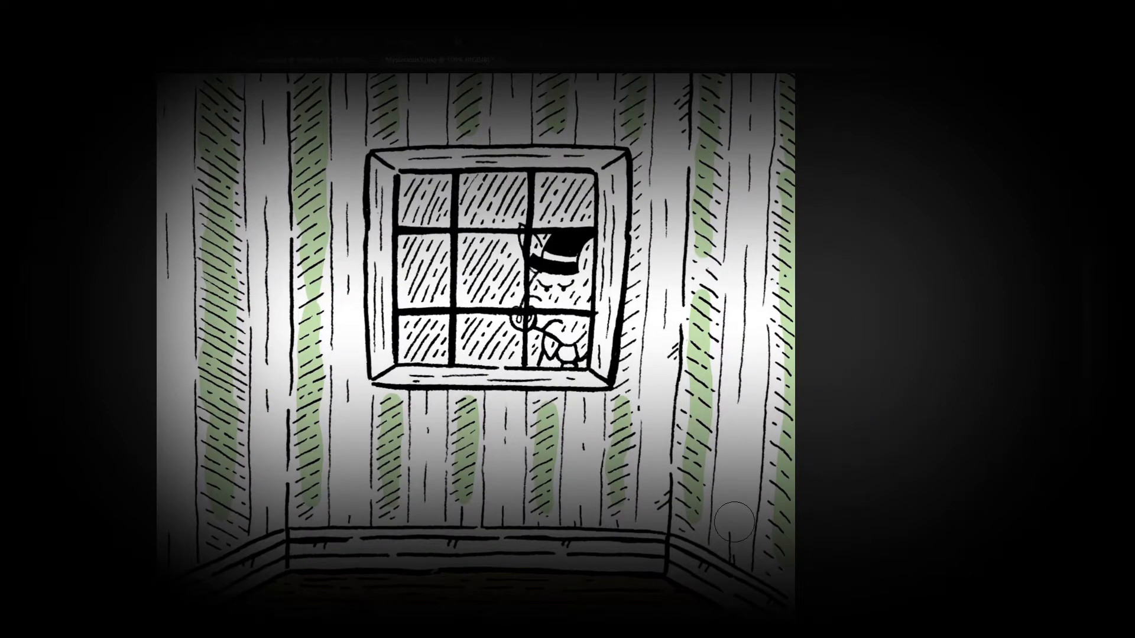
mouse_move(707, 210)
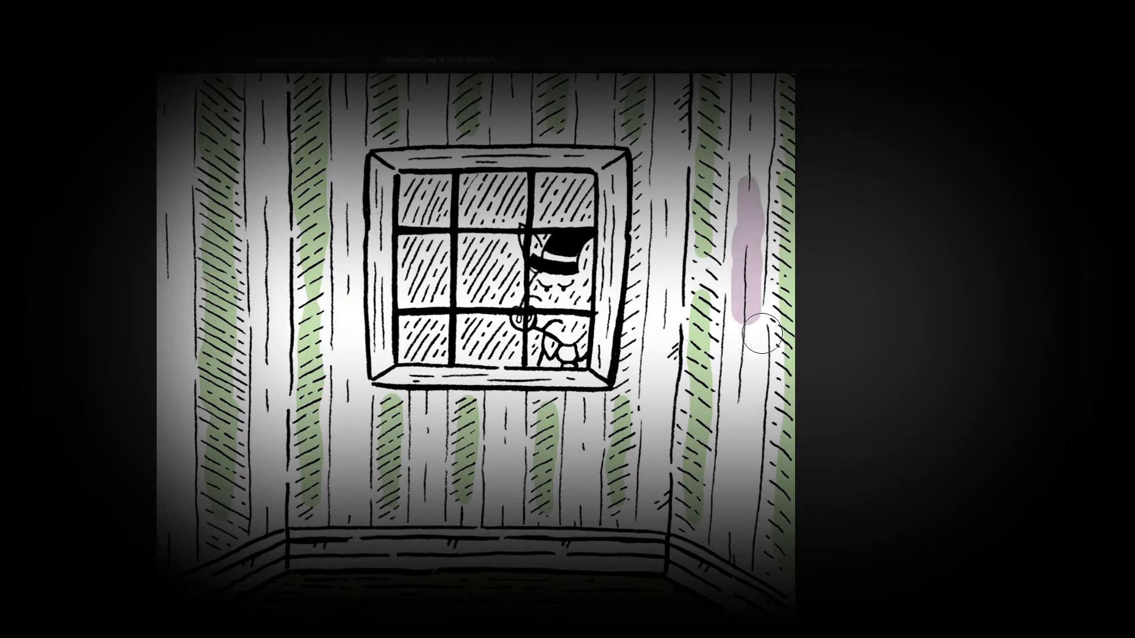
mouse_move(554, 315)
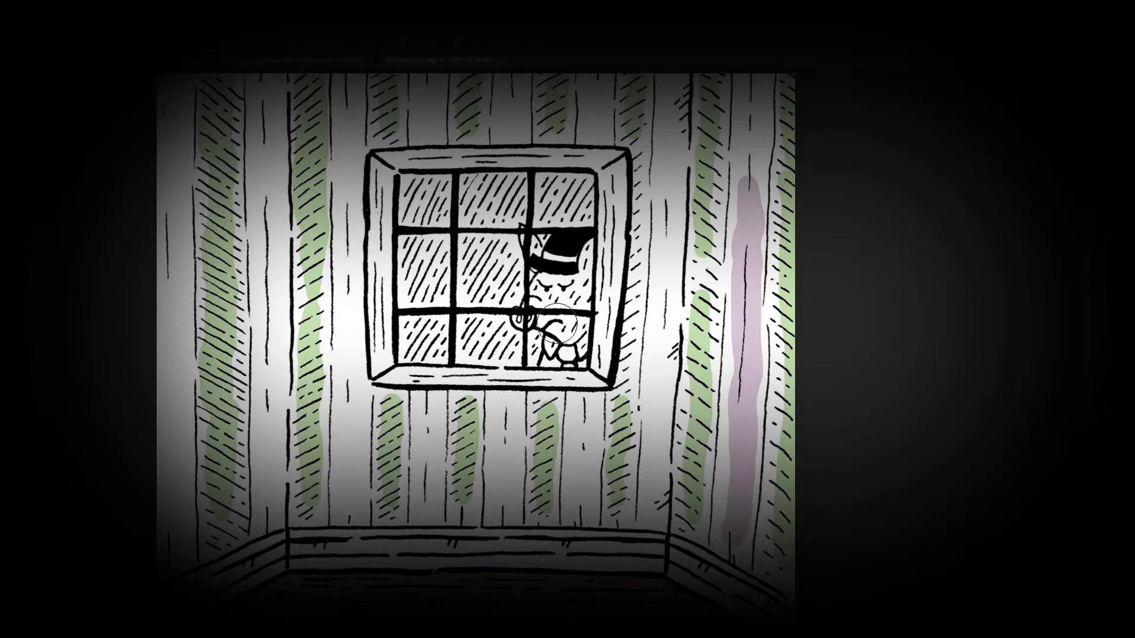
mouse_move(445, 492)
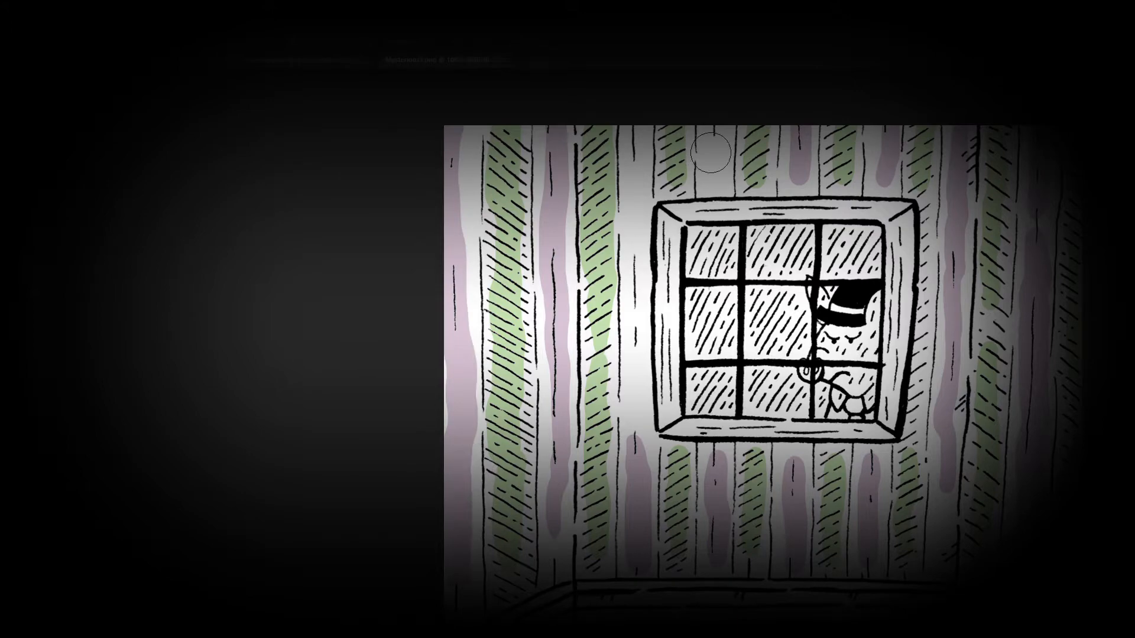
mouse_move(648, 391)
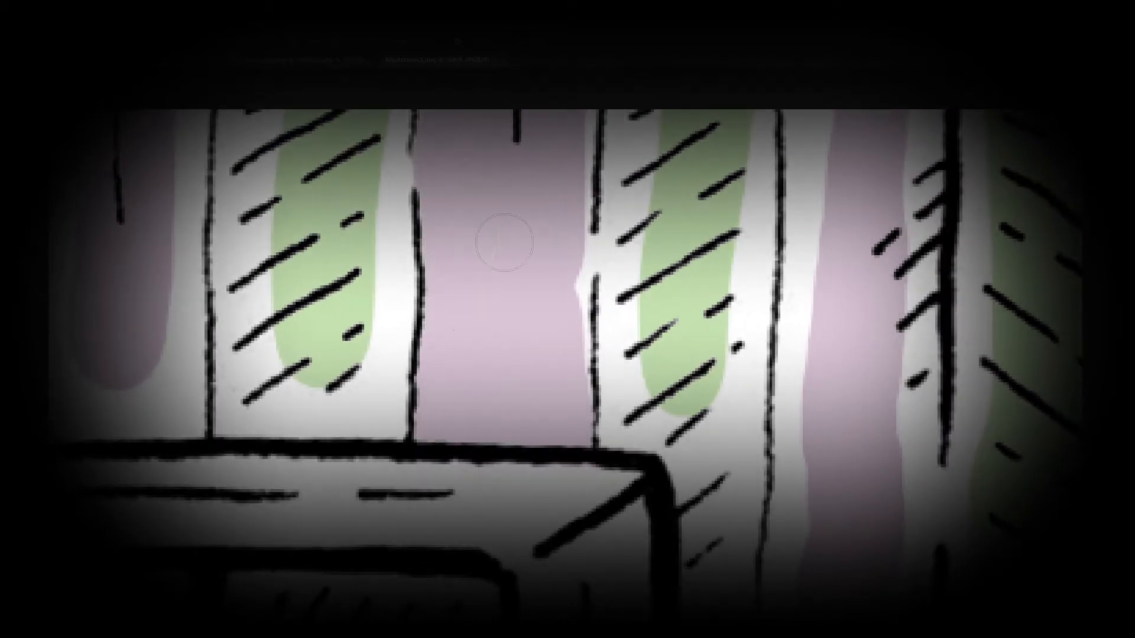
mouse_move(587, 397)
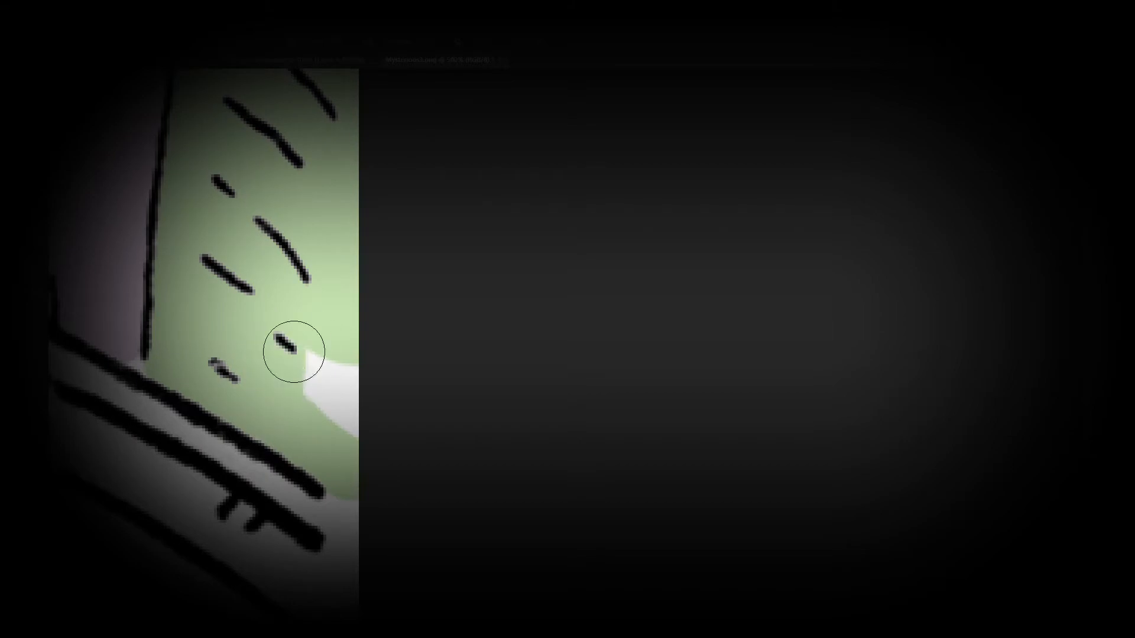
mouse_move(984, 167)
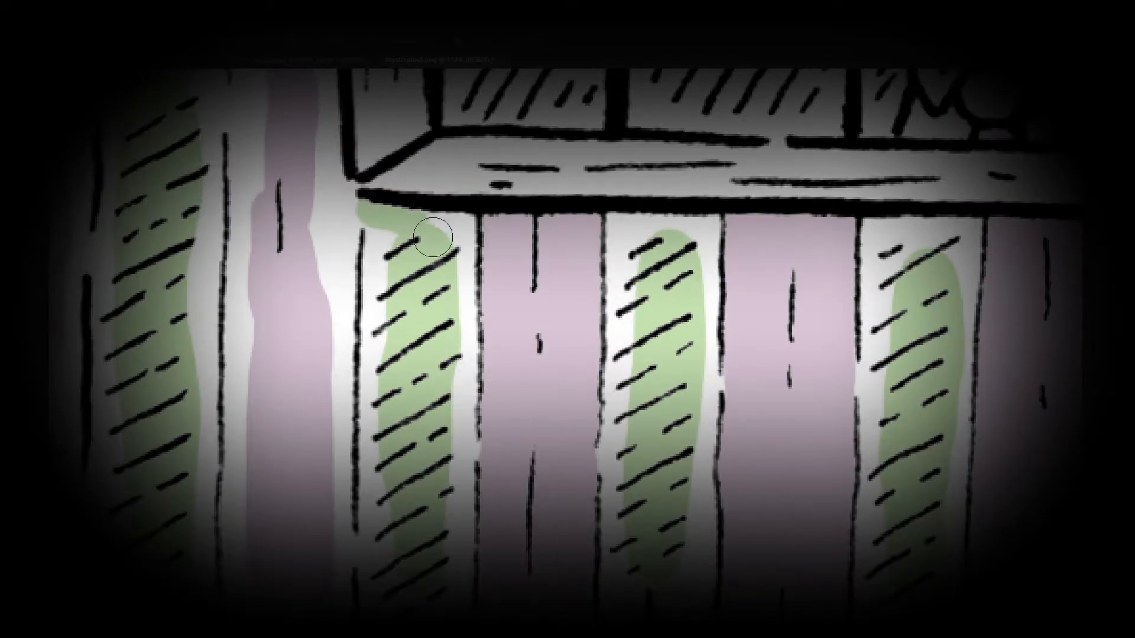
mouse_move(390, 347)
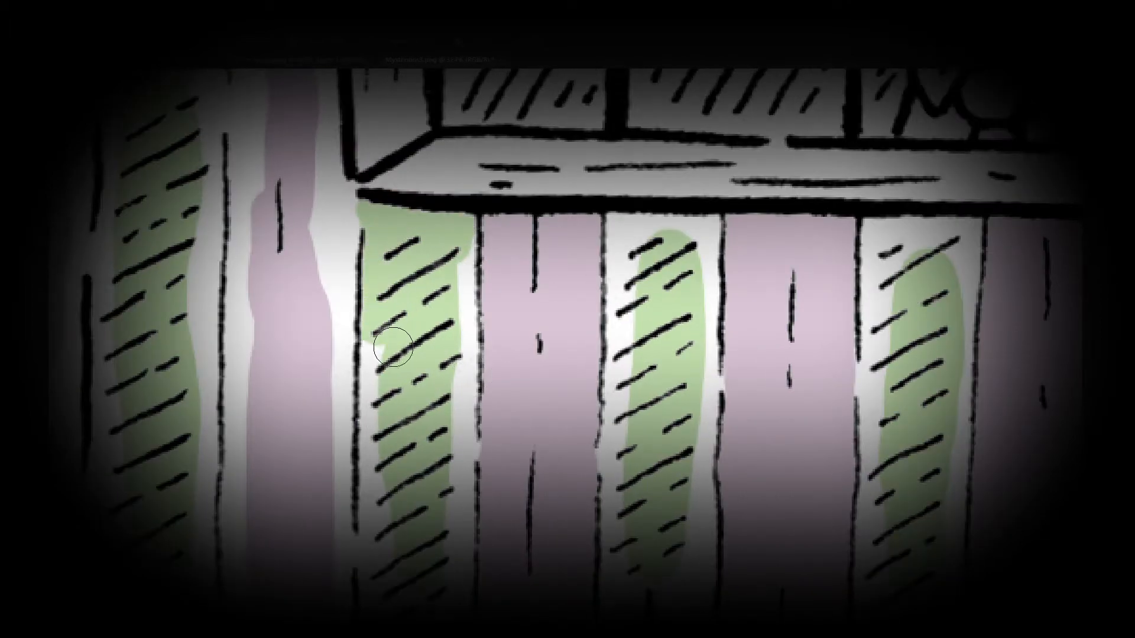
mouse_move(389, 430)
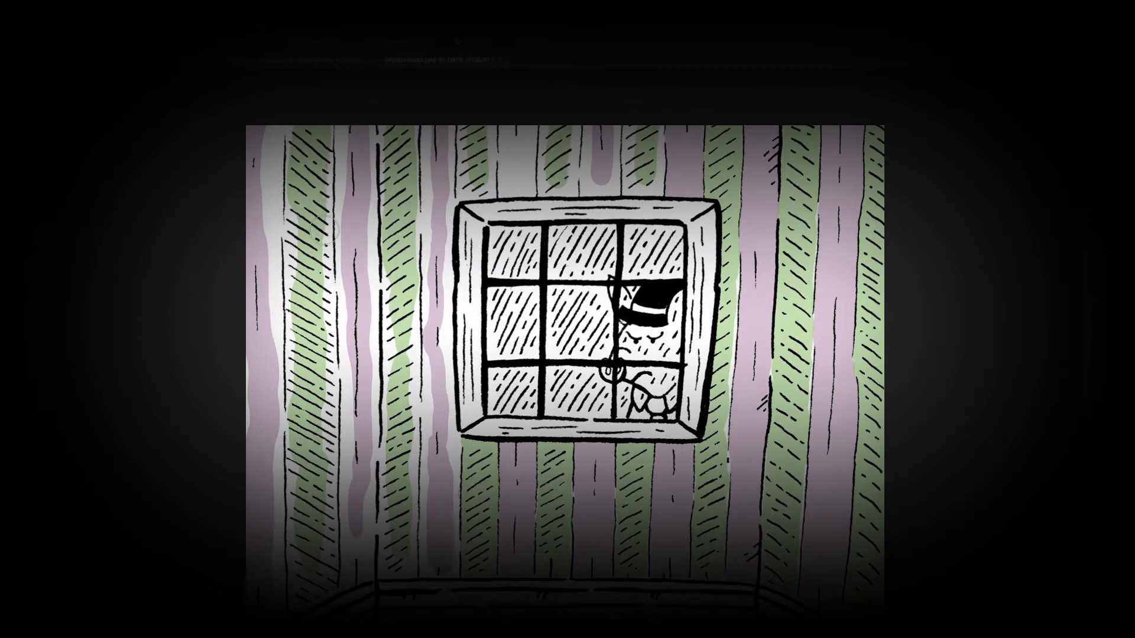
mouse_move(307, 373)
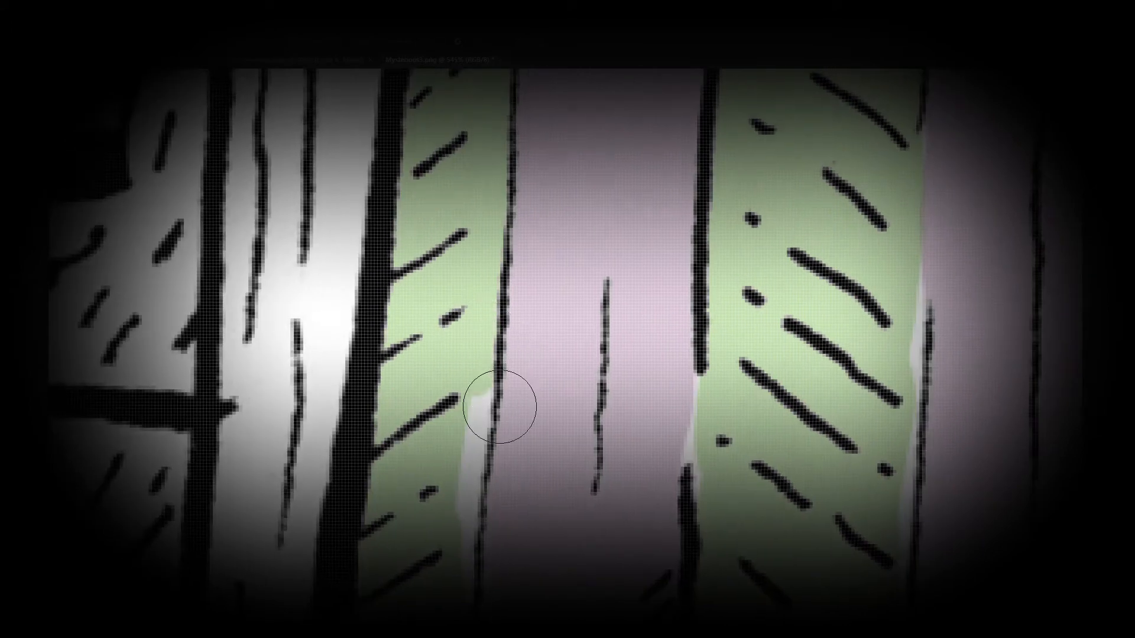
mouse_move(738, 521)
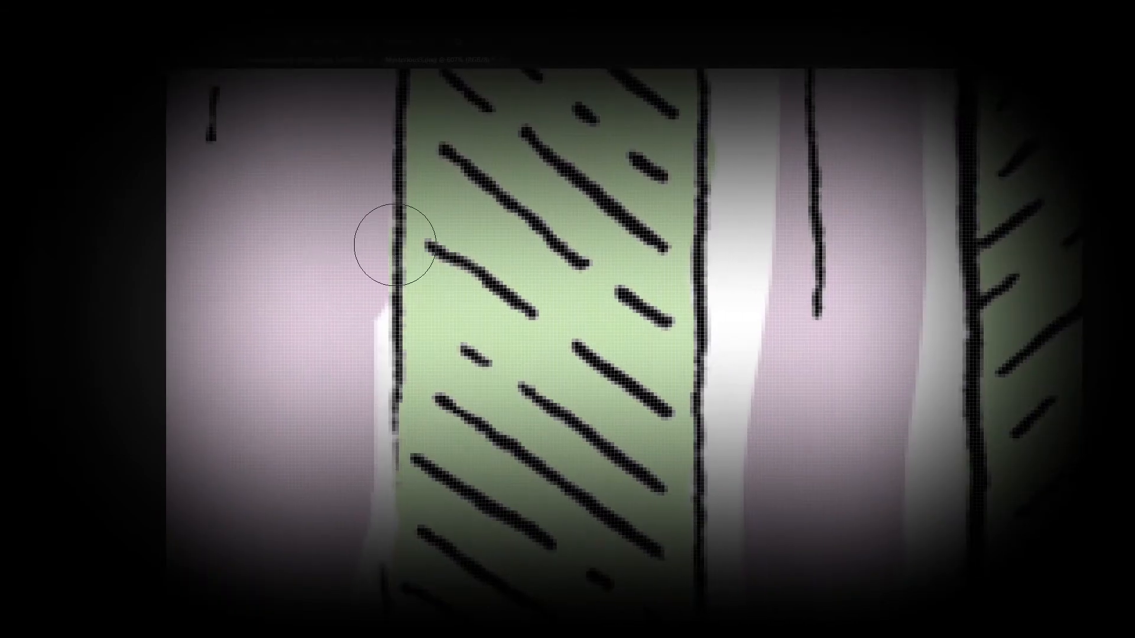
mouse_move(319, 481)
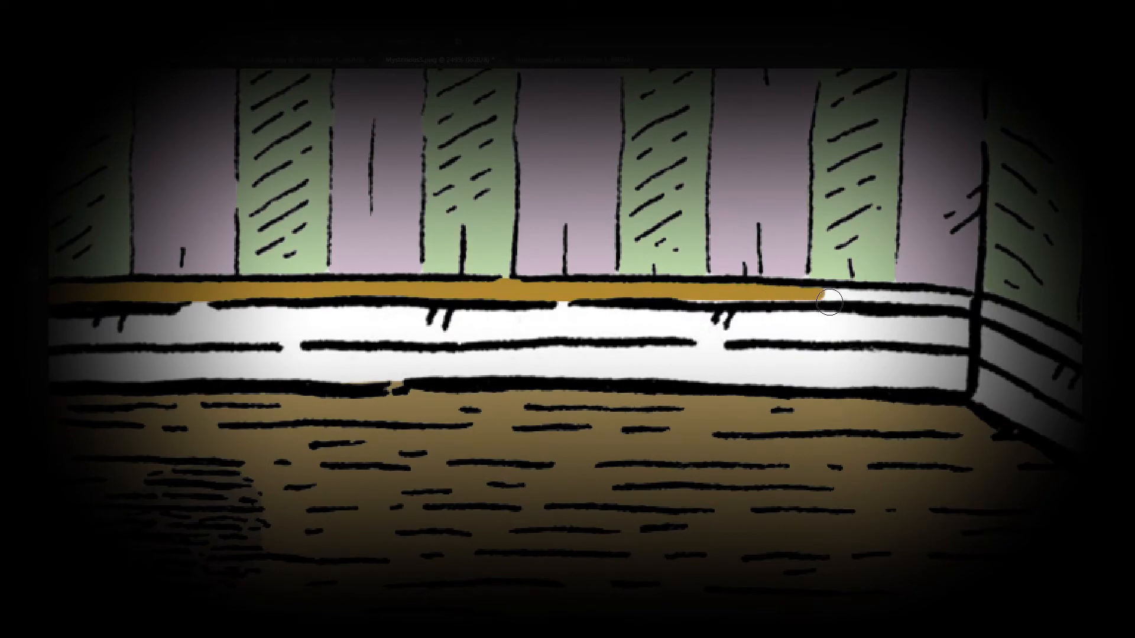
mouse_move(699, 304)
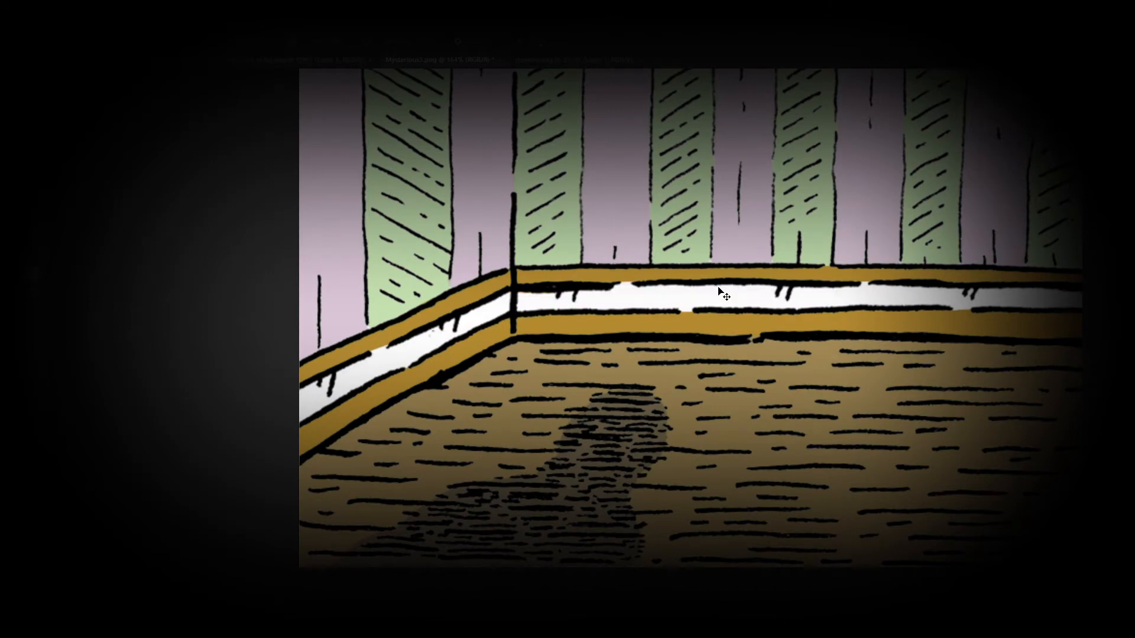
mouse_move(758, 207)
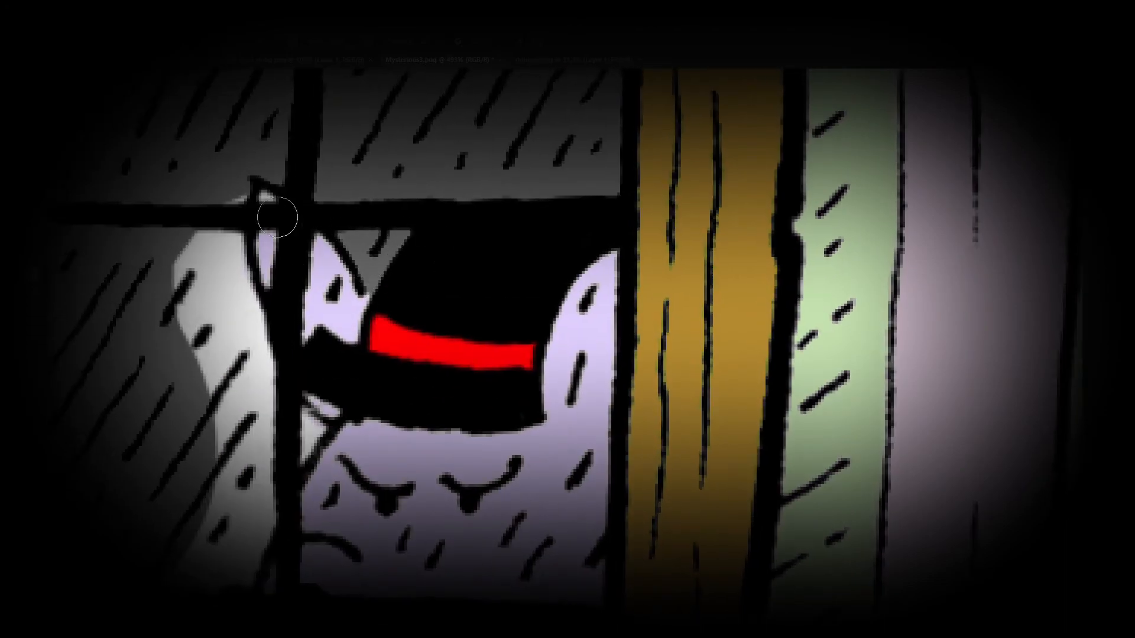
mouse_move(239, 207)
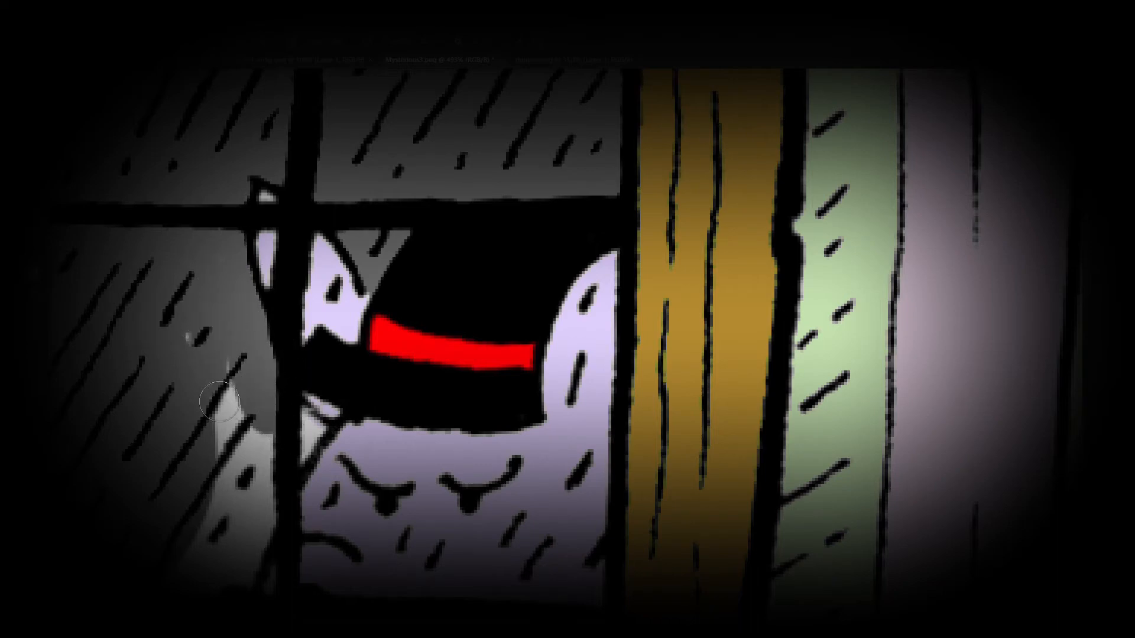
mouse_move(246, 452)
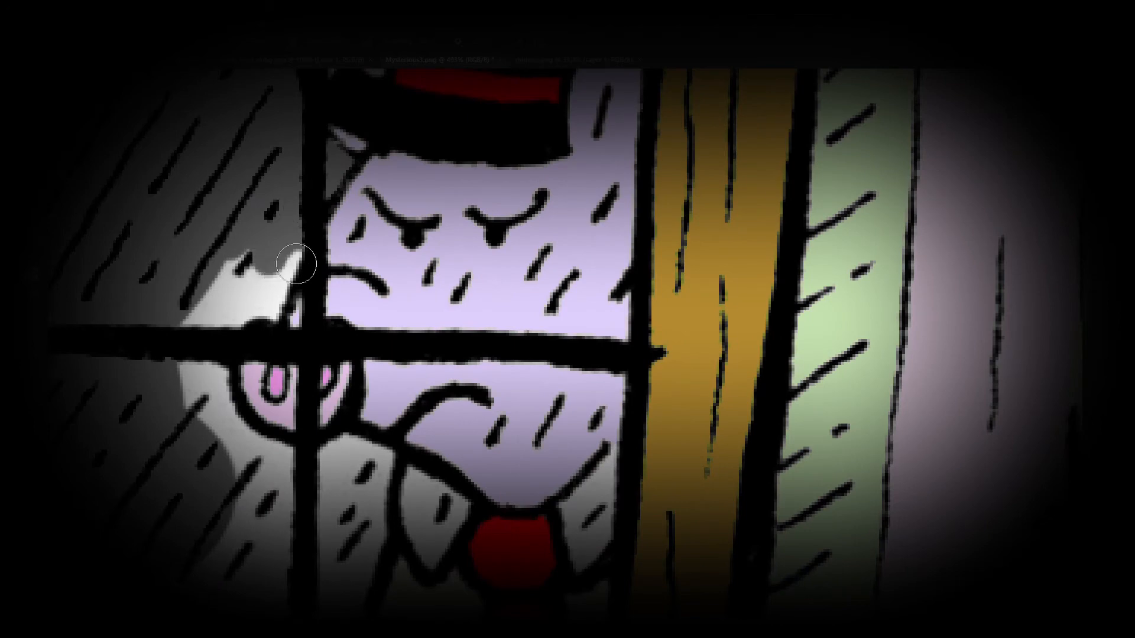
mouse_move(228, 380)
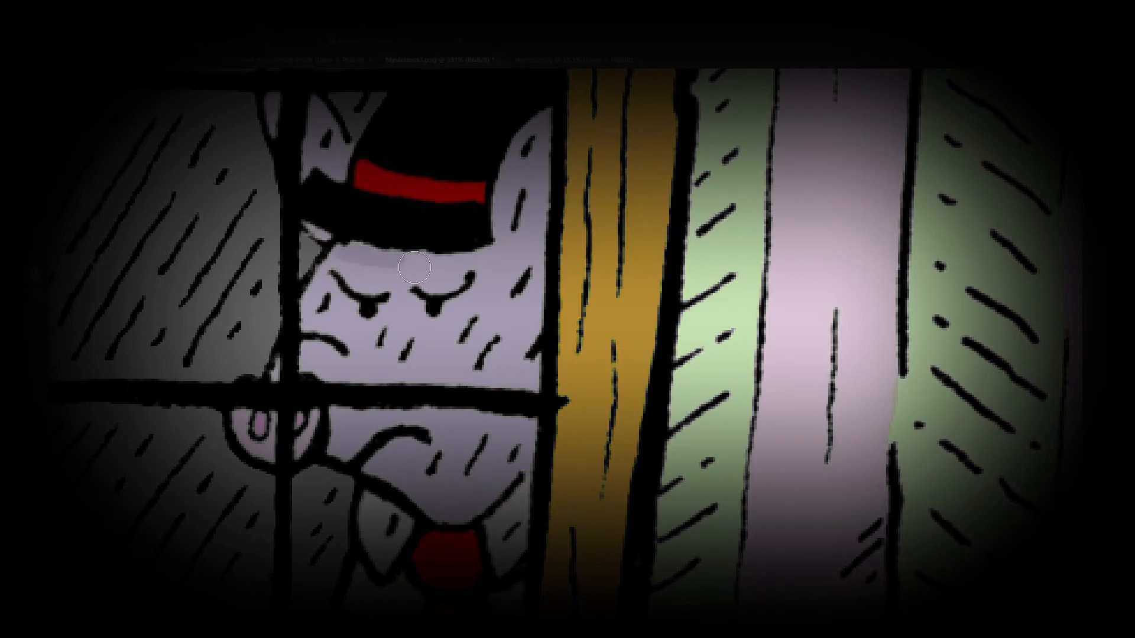
mouse_move(376, 300)
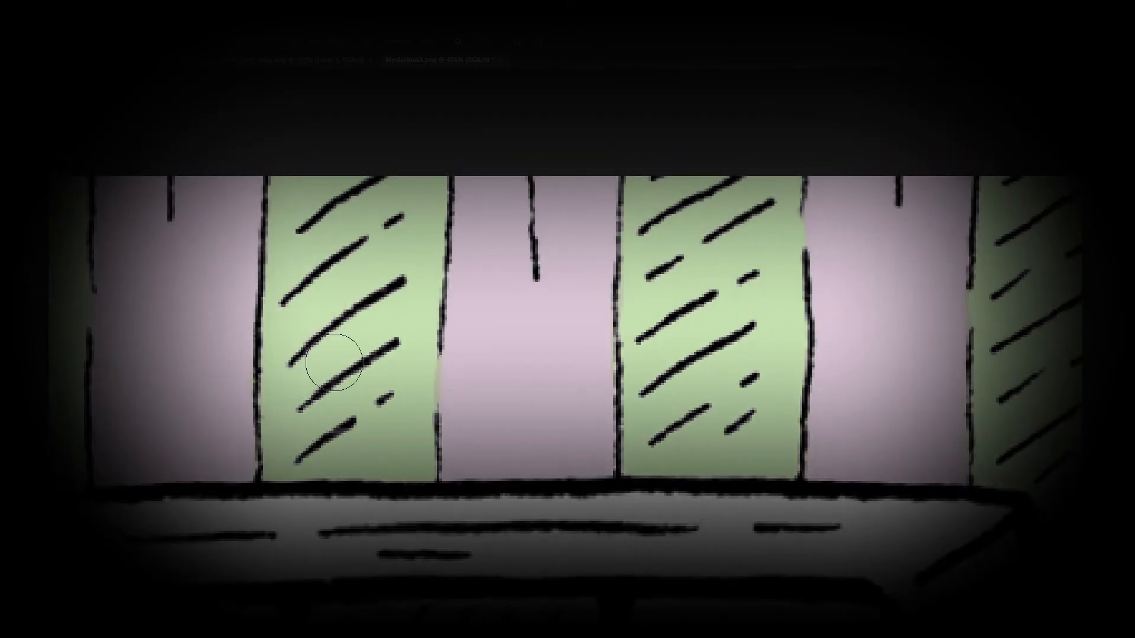
mouse_move(448, 361)
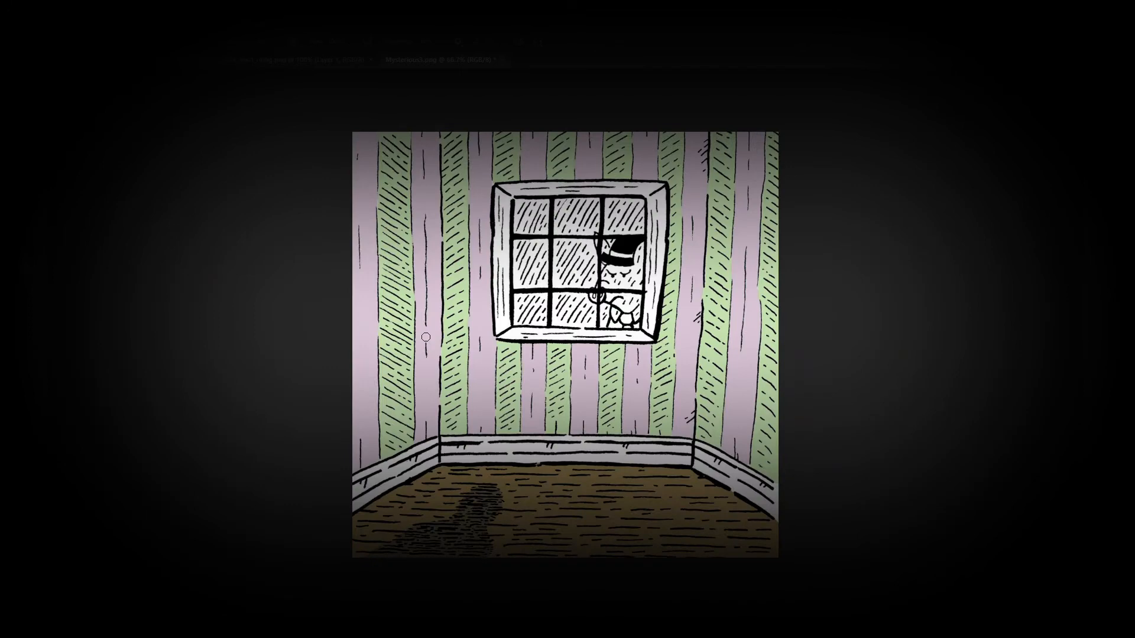
mouse_move(425, 336)
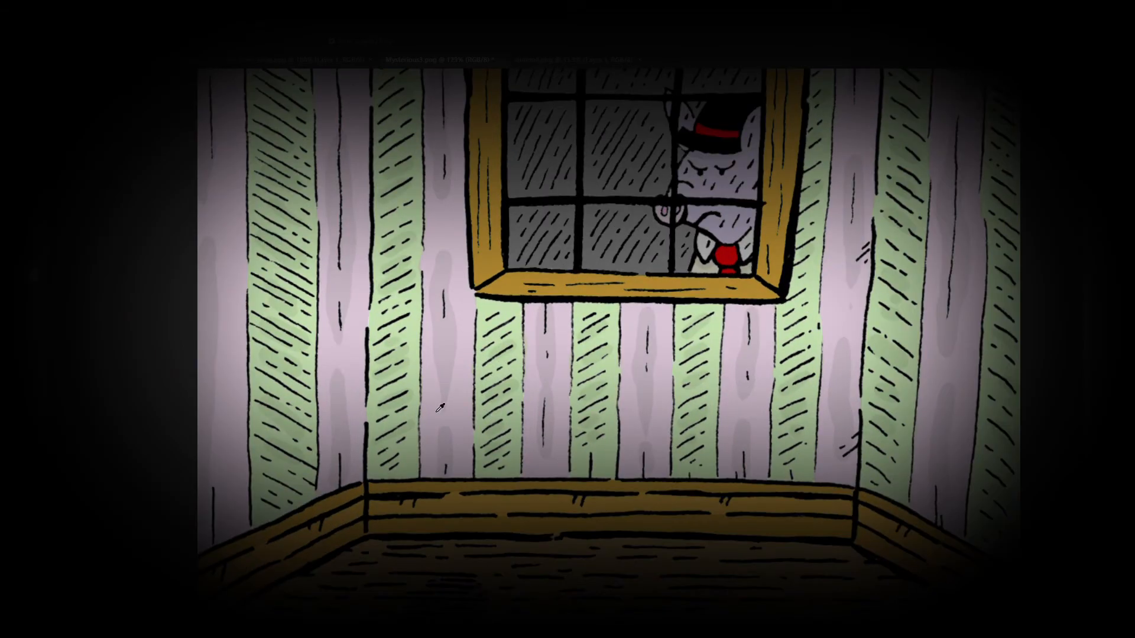
mouse_move(389, 422)
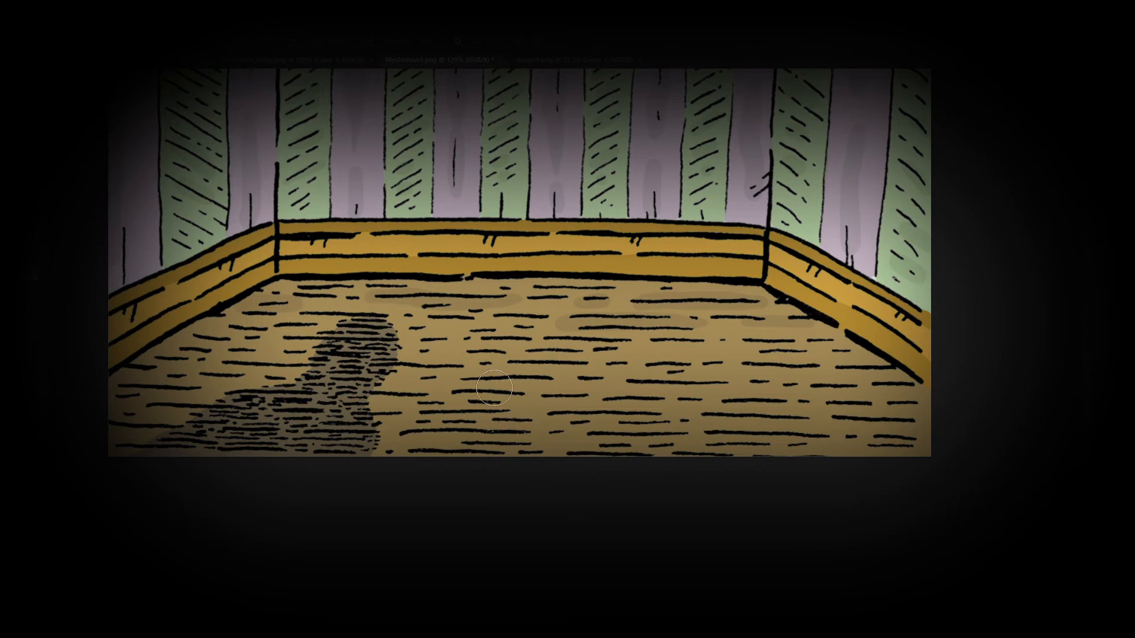
mouse_move(897, 385)
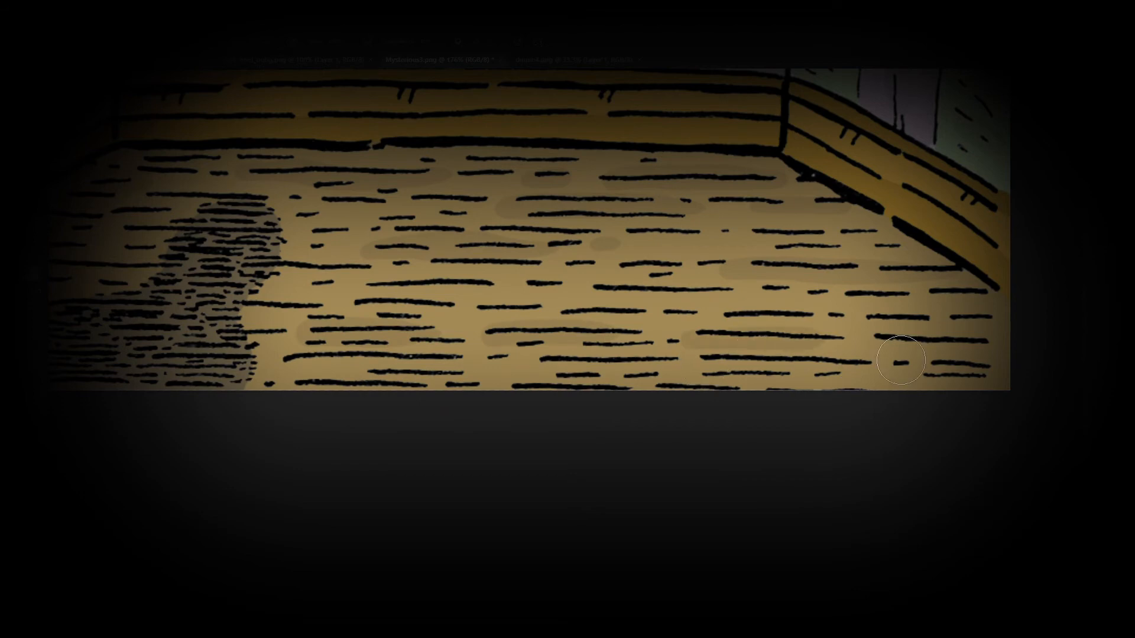
mouse_move(738, 406)
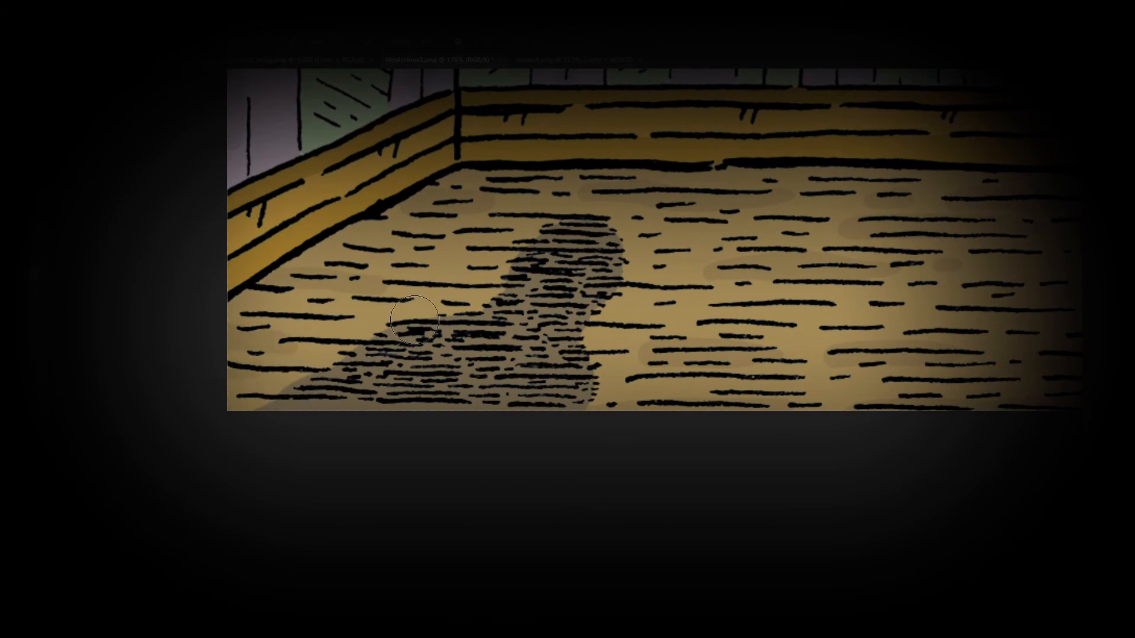
mouse_move(561, 236)
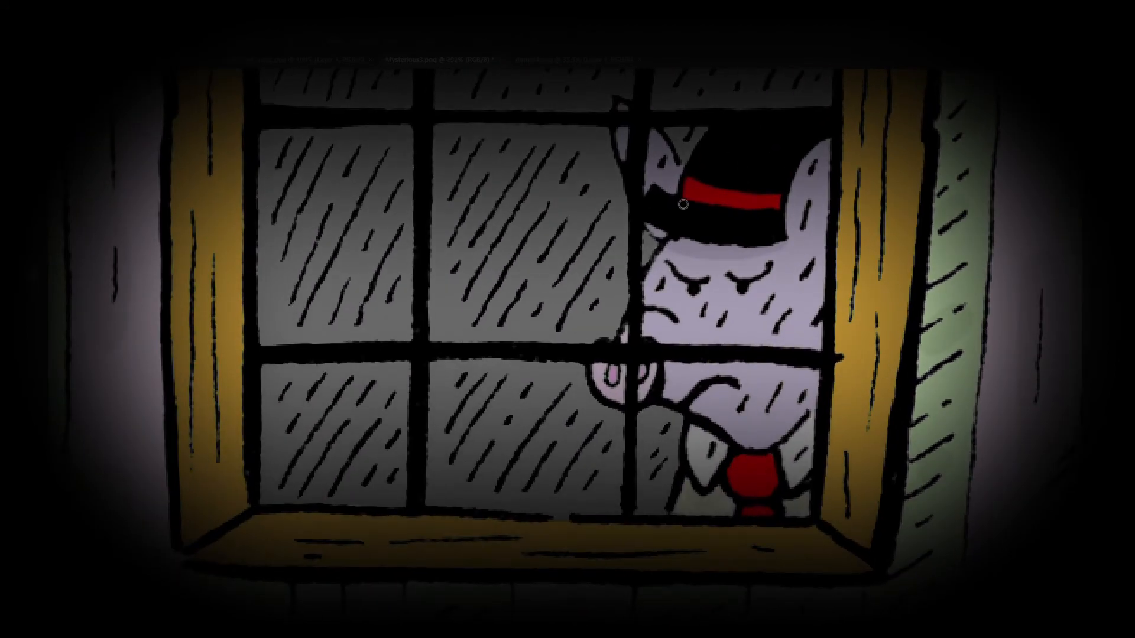
mouse_move(210, 282)
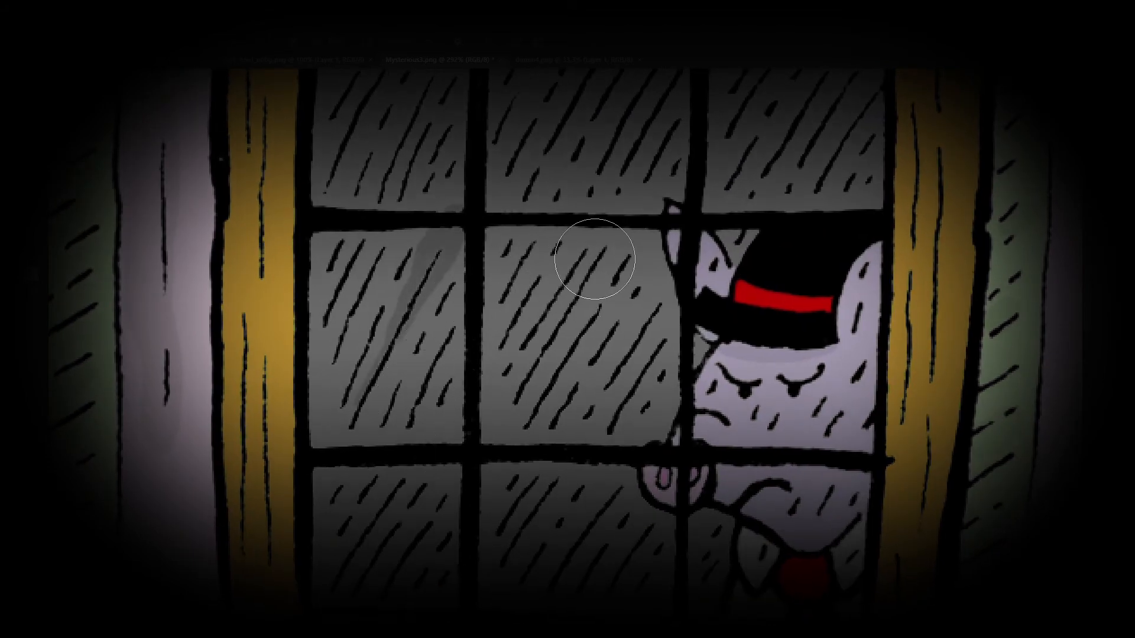
mouse_move(462, 493)
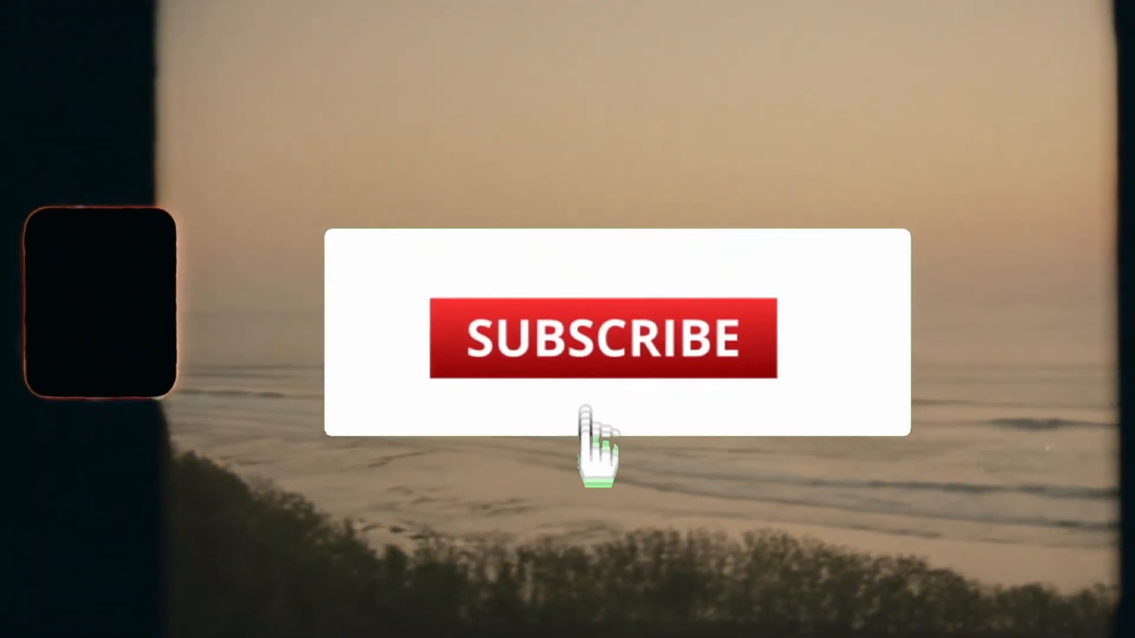
click(600, 338)
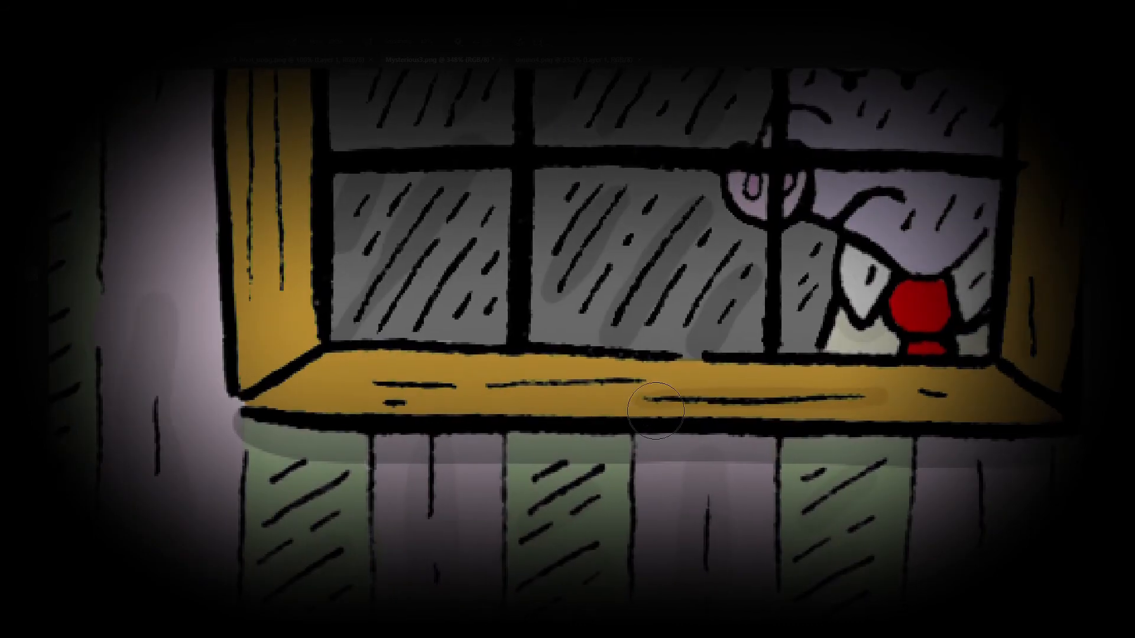
mouse_move(267, 421)
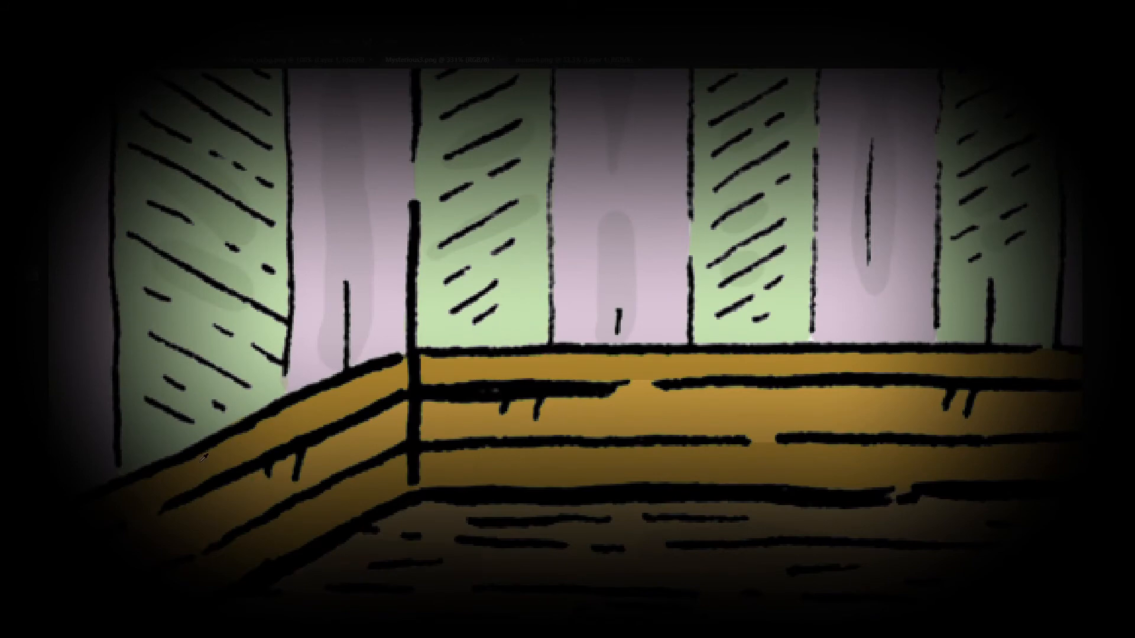
mouse_move(765, 225)
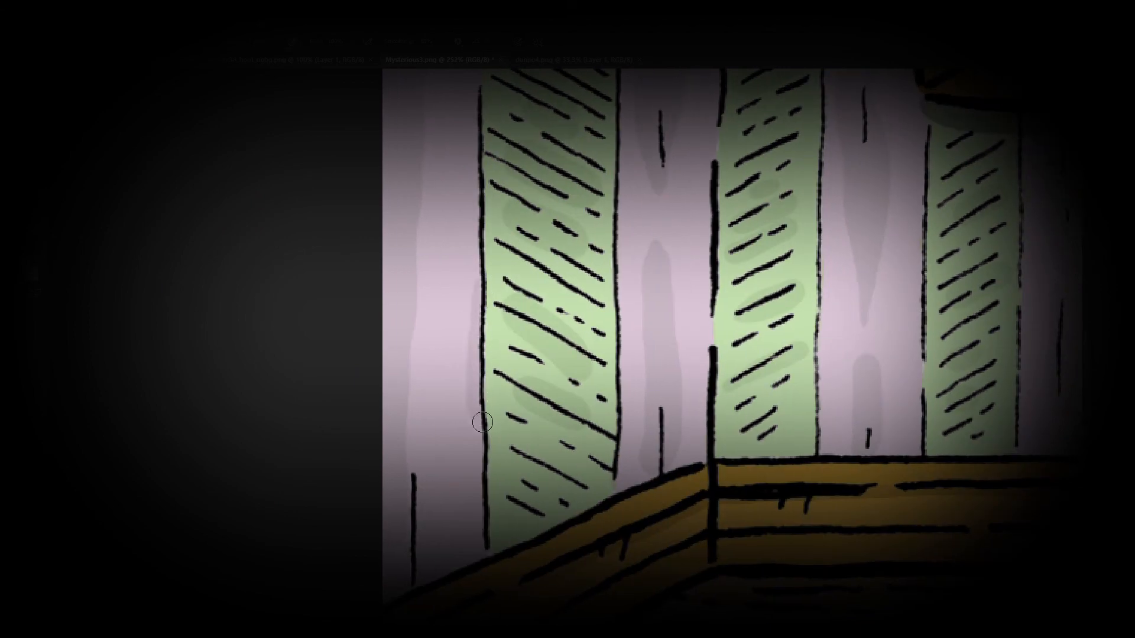
mouse_move(495, 360)
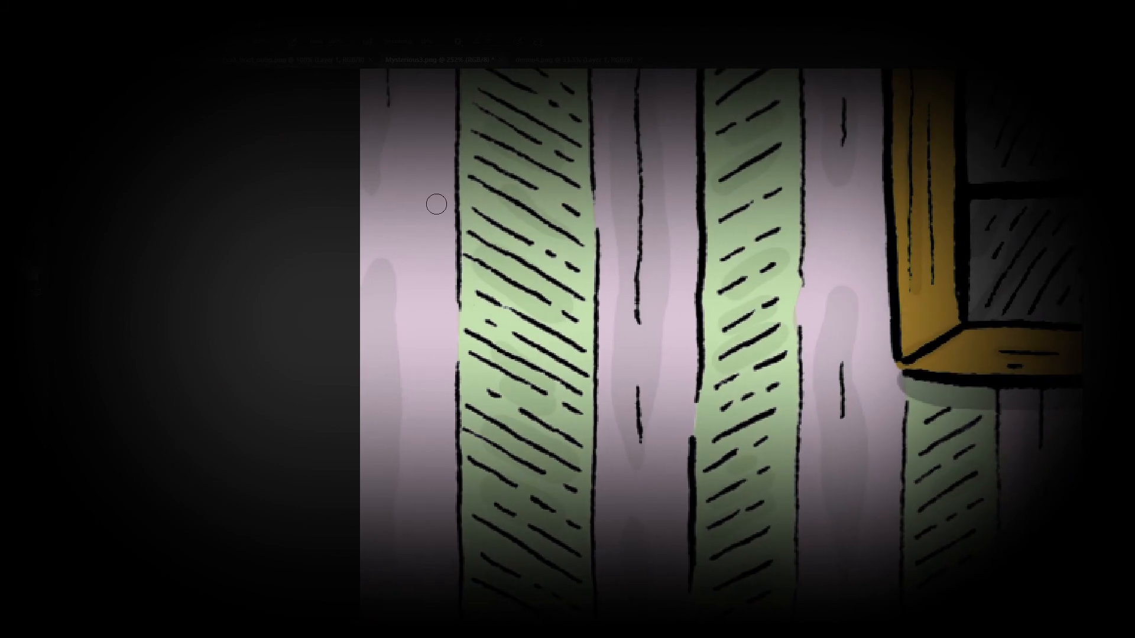
mouse_move(456, 352)
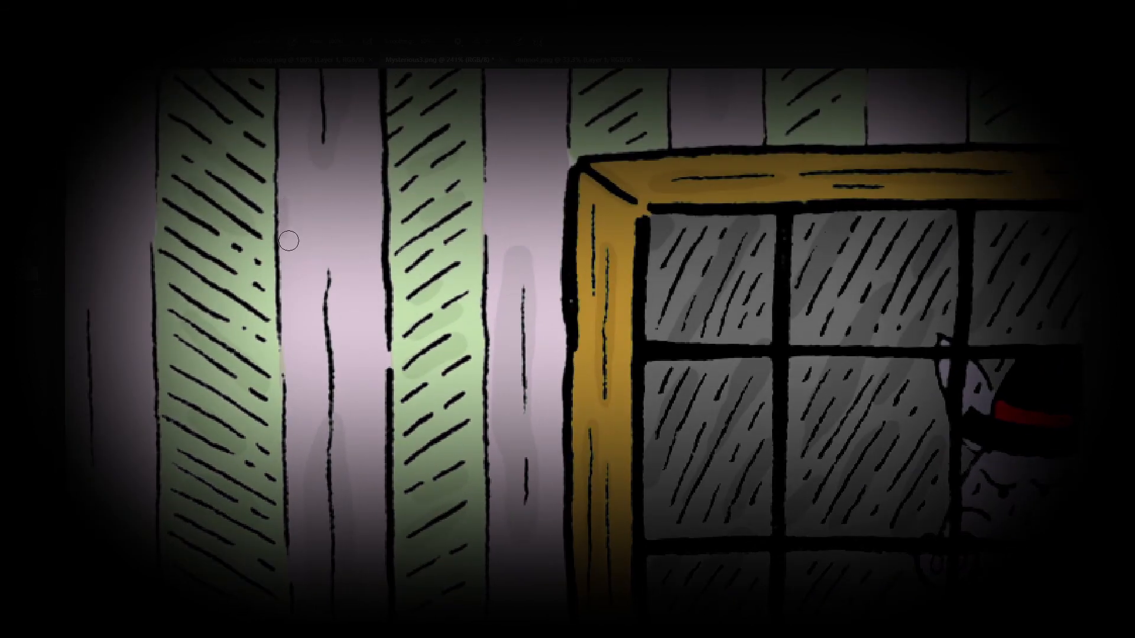
mouse_move(460, 139)
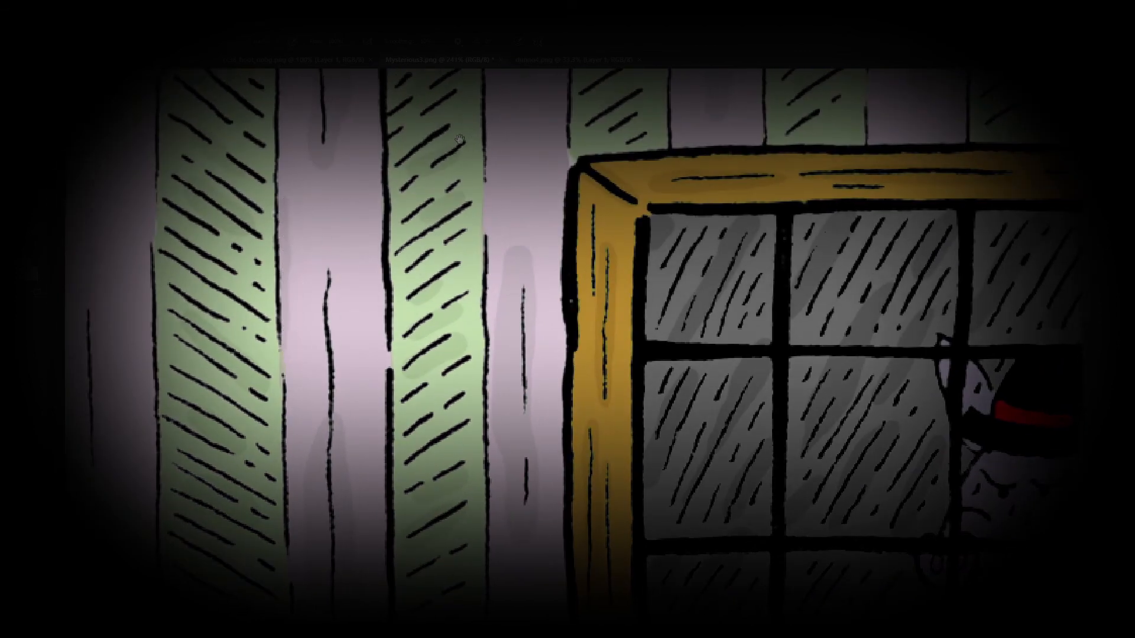